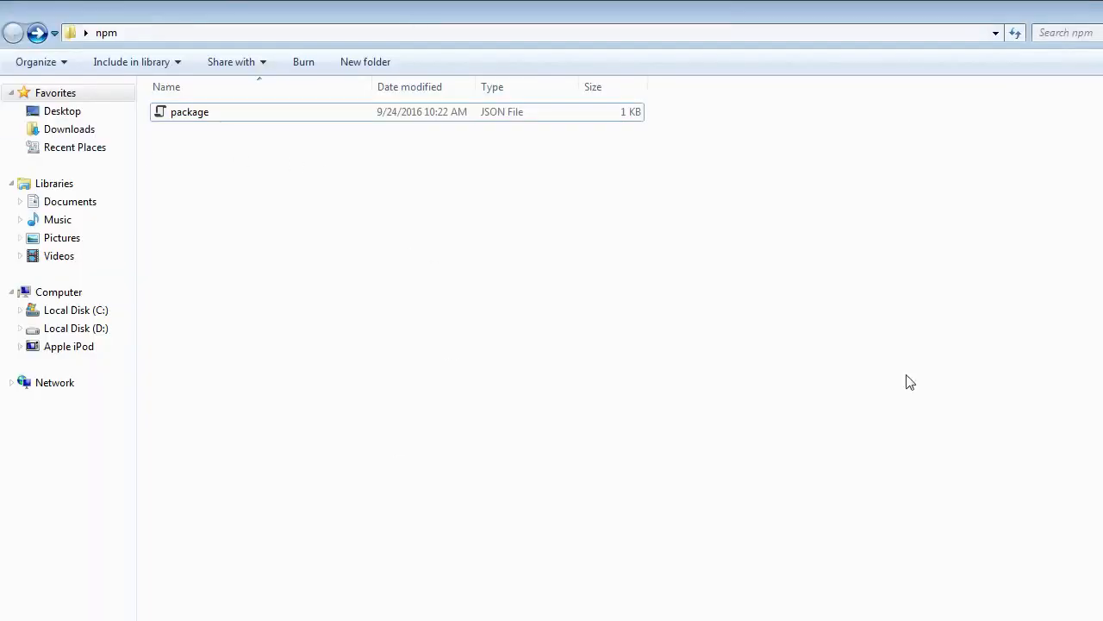
mouse_move(512, 359)
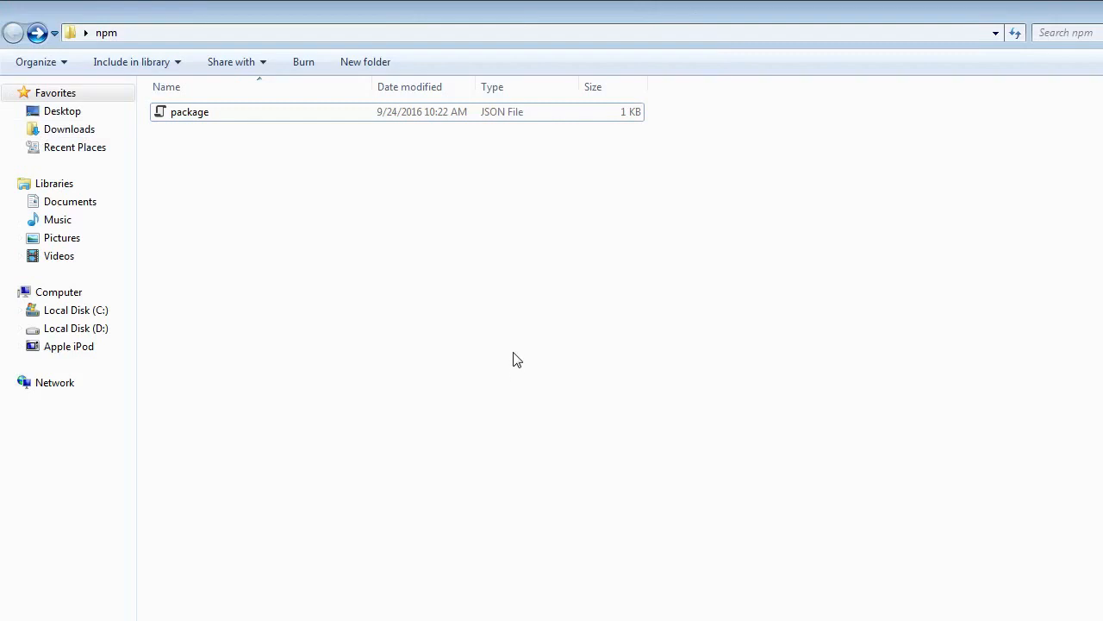
mouse_move(447, 324)
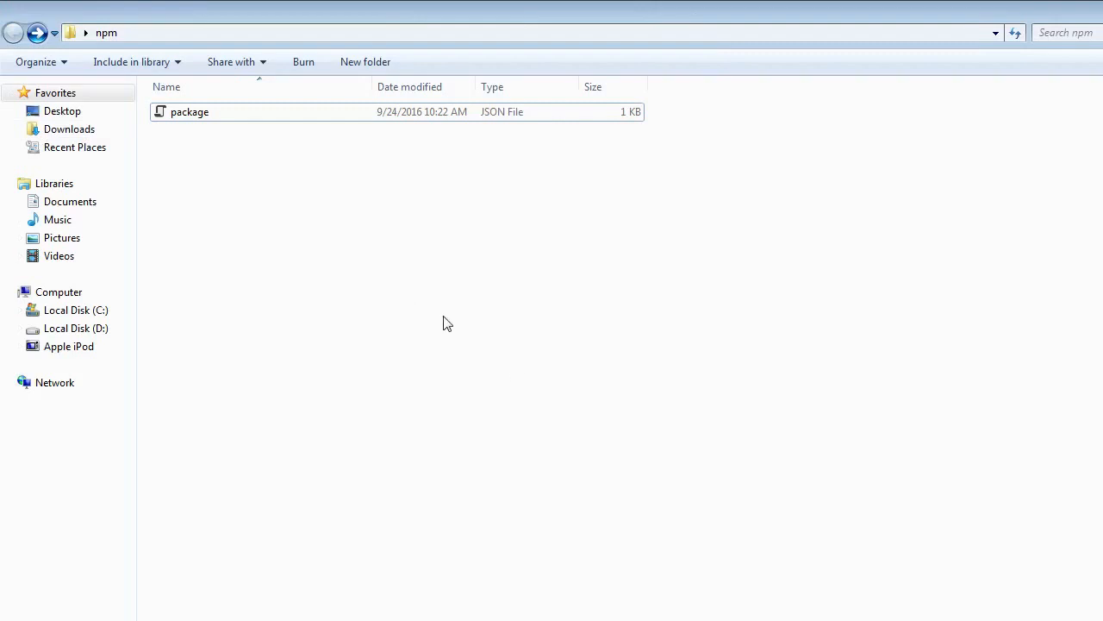
- Run 'npm install moment' in the npm project folder
click(344, 33)
text(npm i)
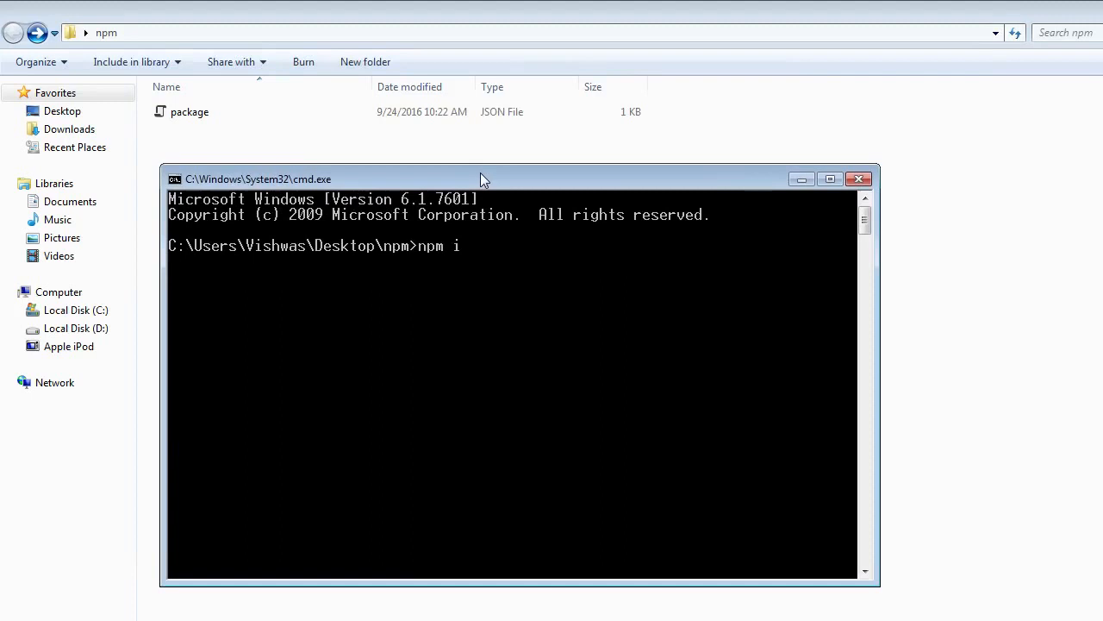
text(nstall)
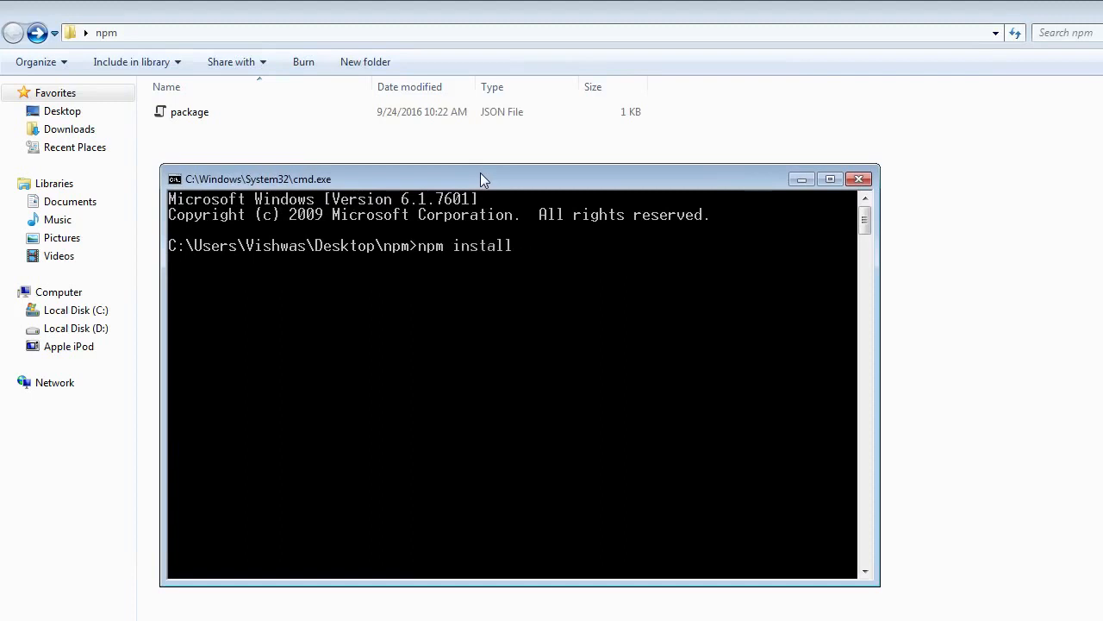
text(moment)
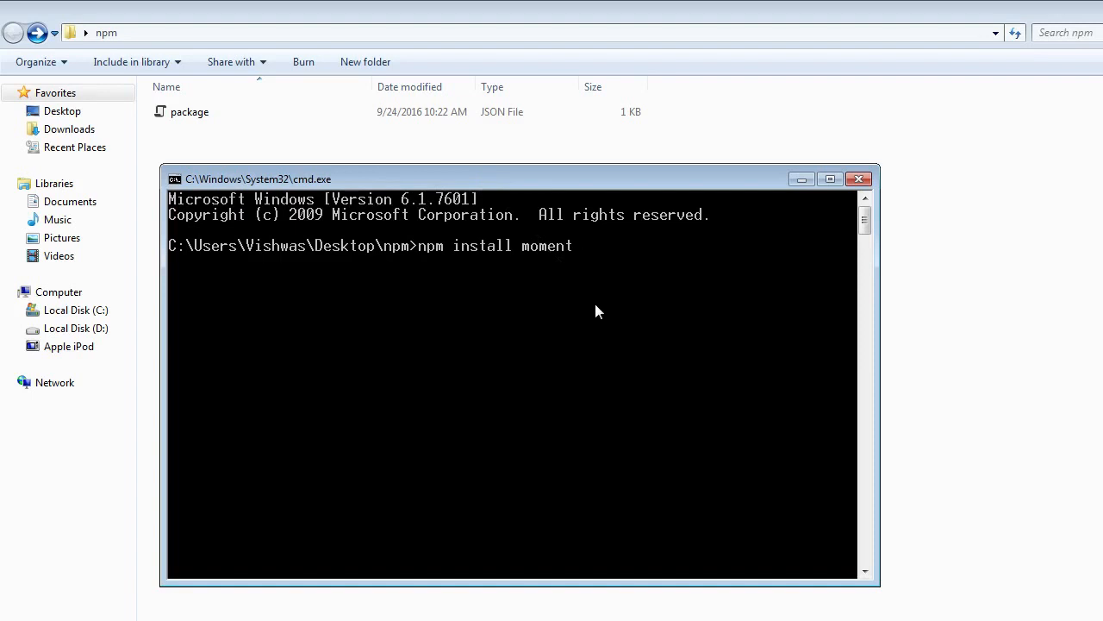
mouse_move(616, 346)
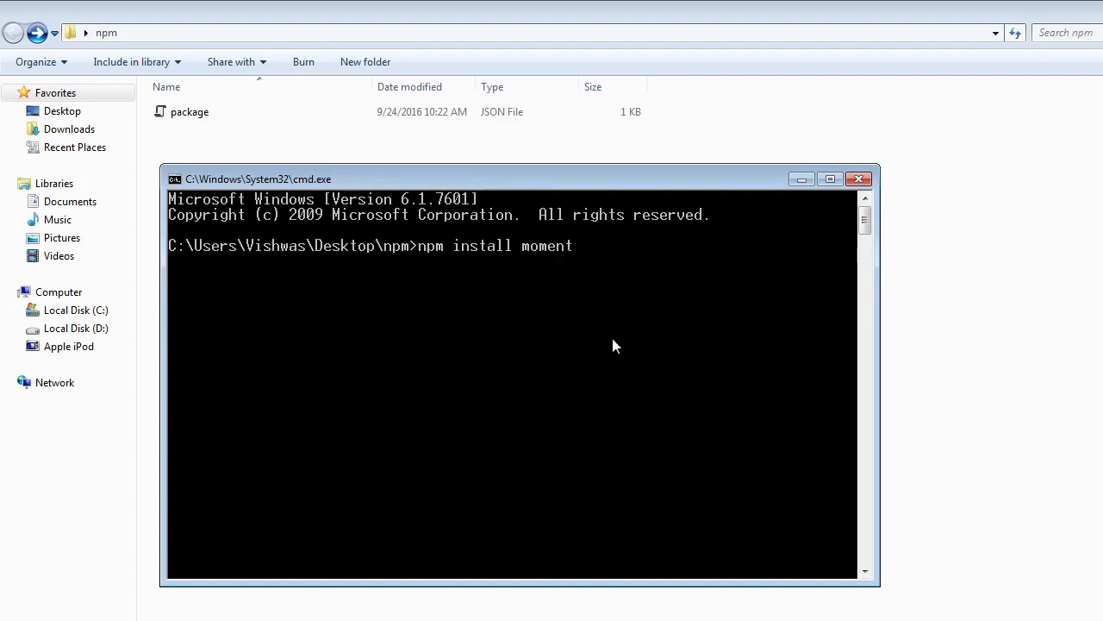
mouse_move(627, 332)
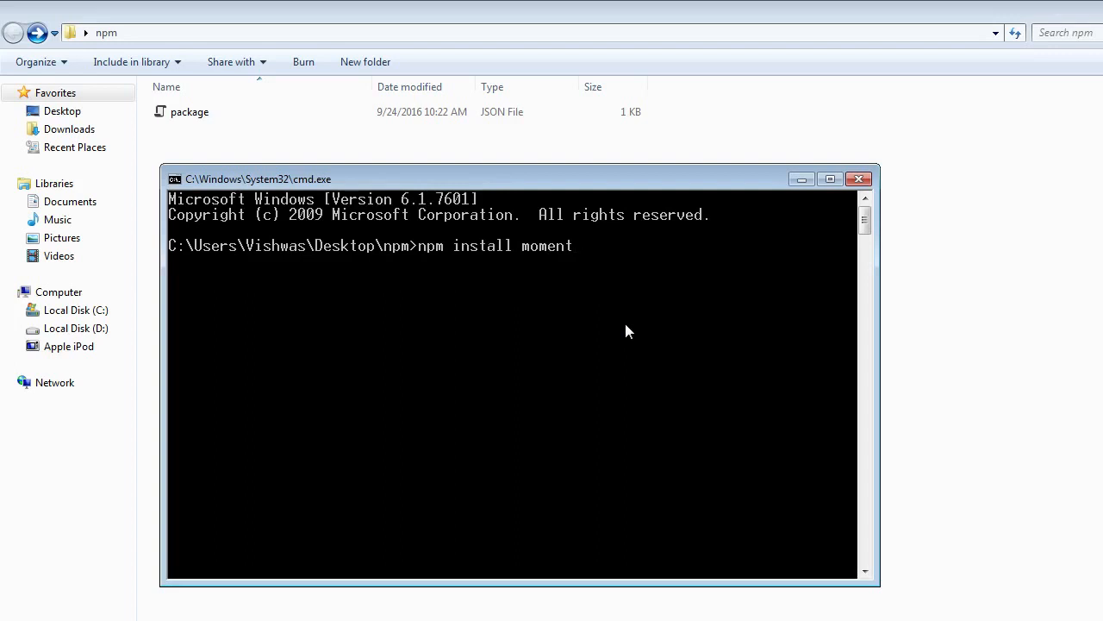
key(Enter)
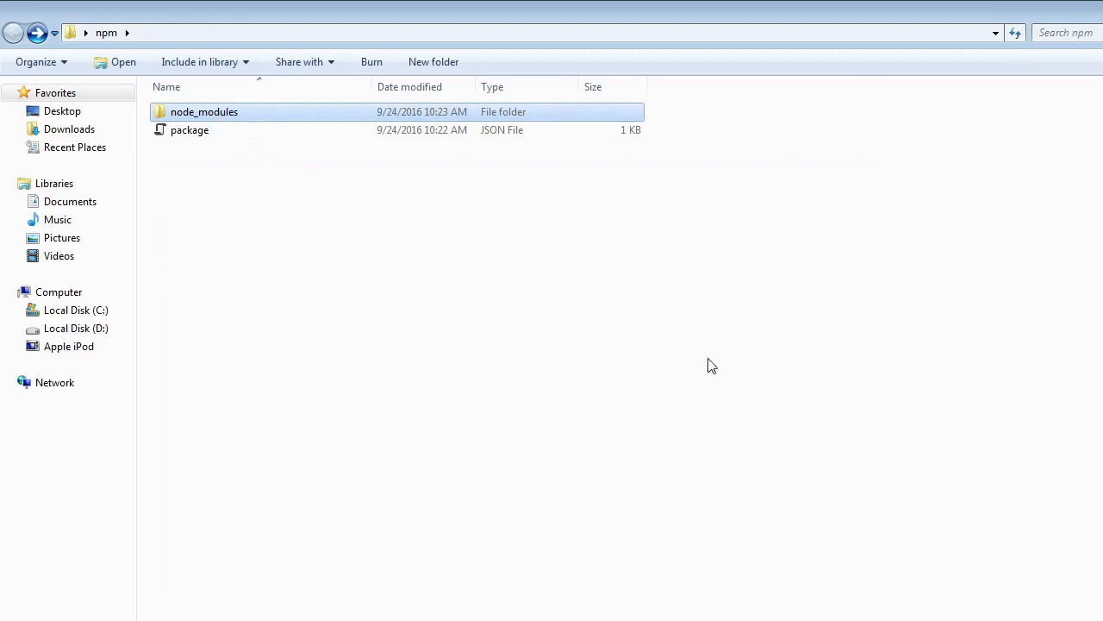
mouse_move(216, 120)
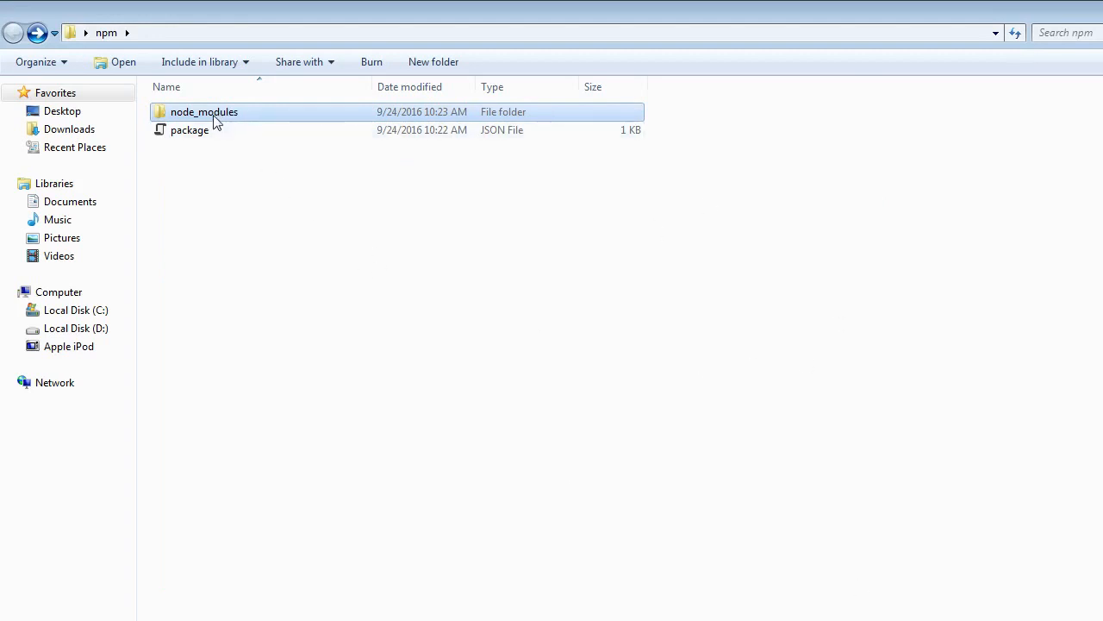
- Open node_modules in Explorer and select the installed moment folder
double_click(204, 111)
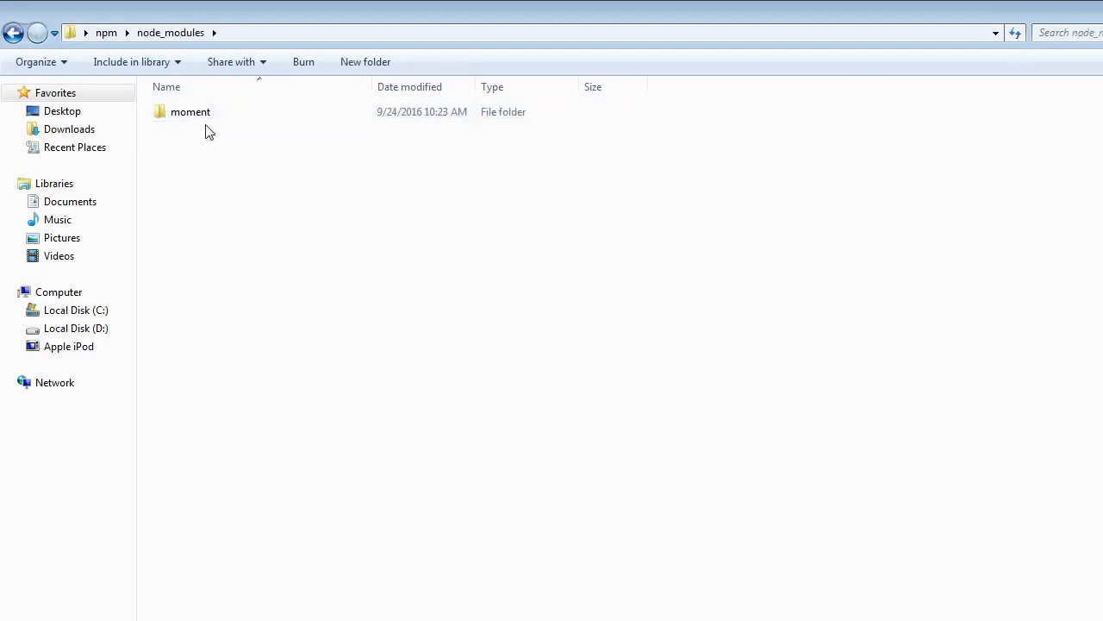
click(190, 111)
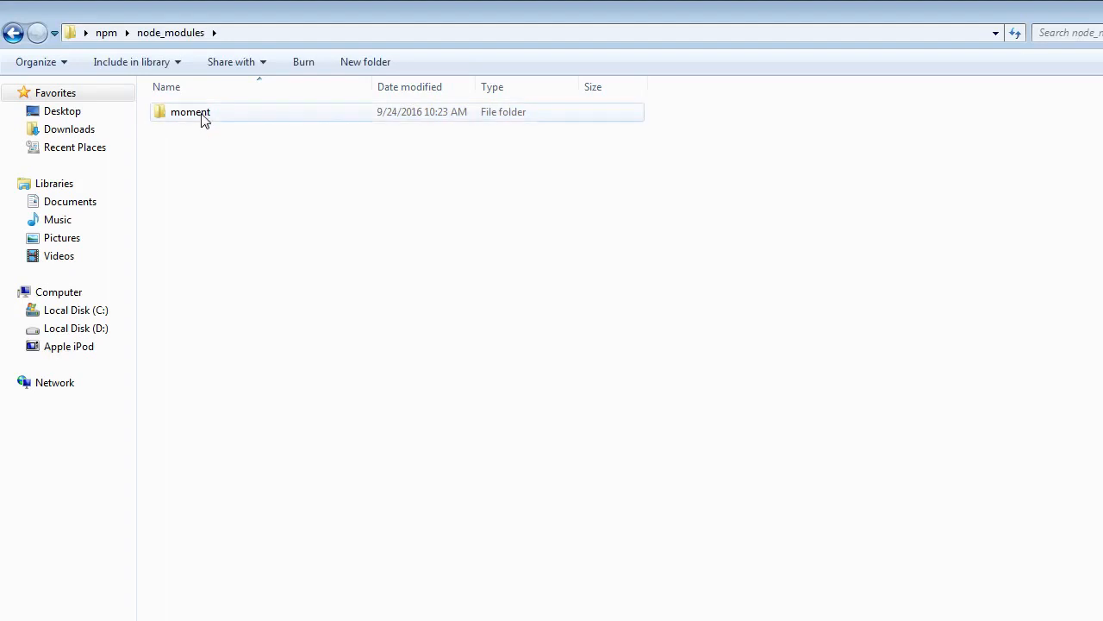
mouse_move(513, 362)
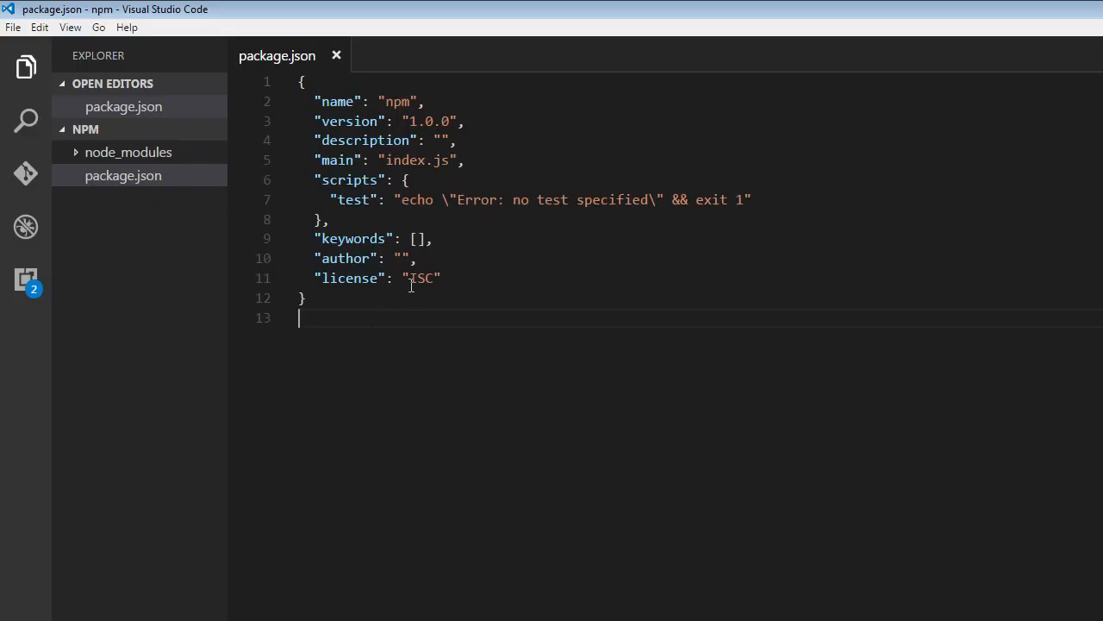
mouse_move(472, 271)
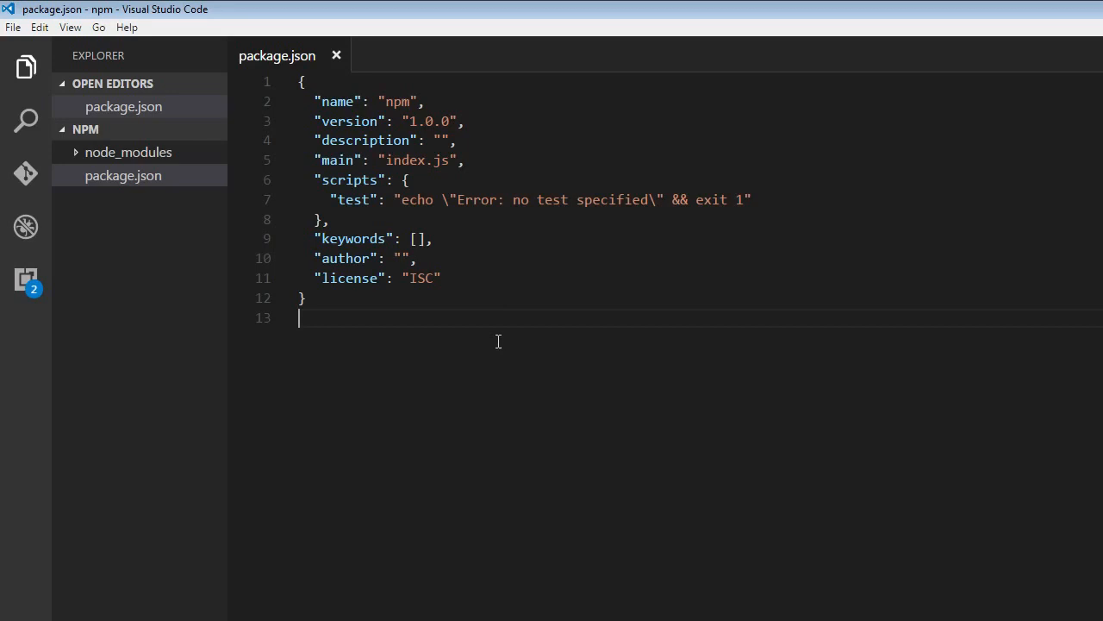
mouse_move(483, 307)
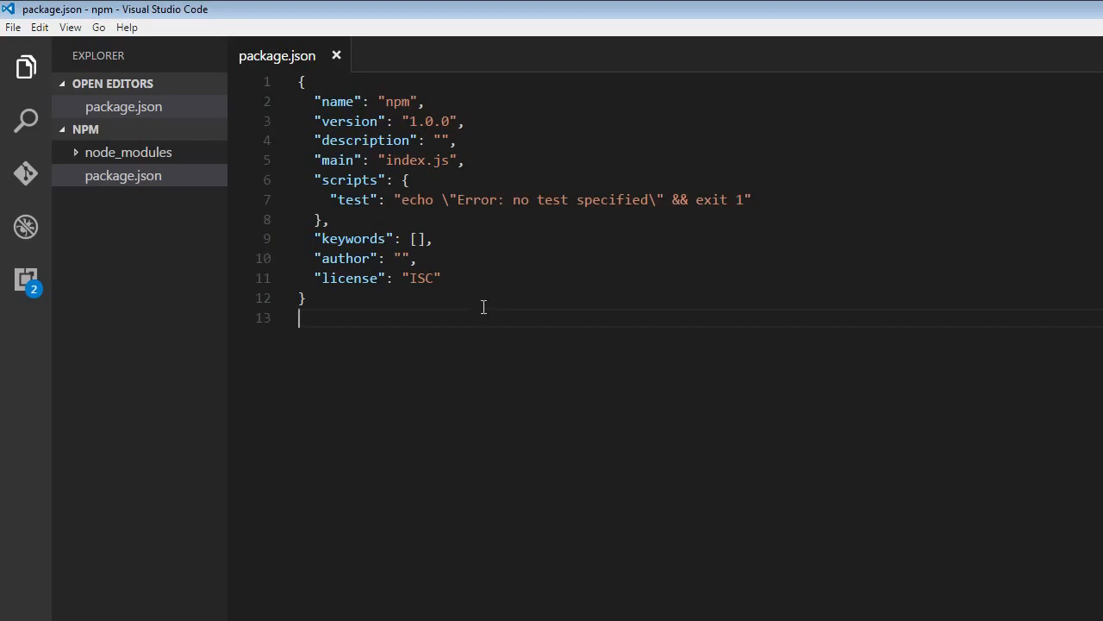
mouse_move(431, 317)
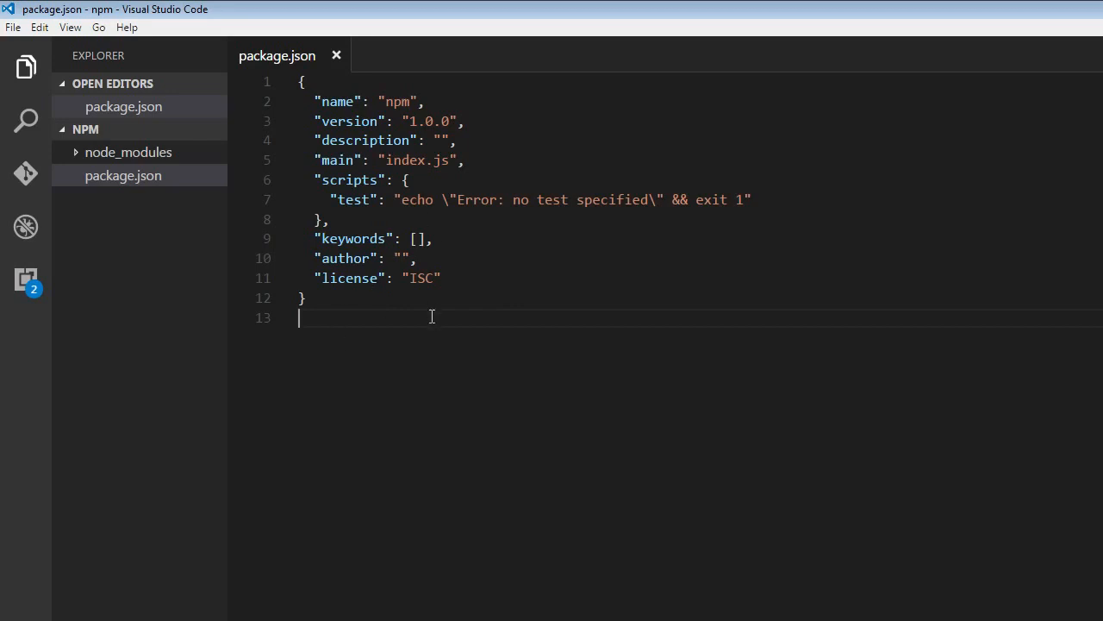
mouse_move(446, 312)
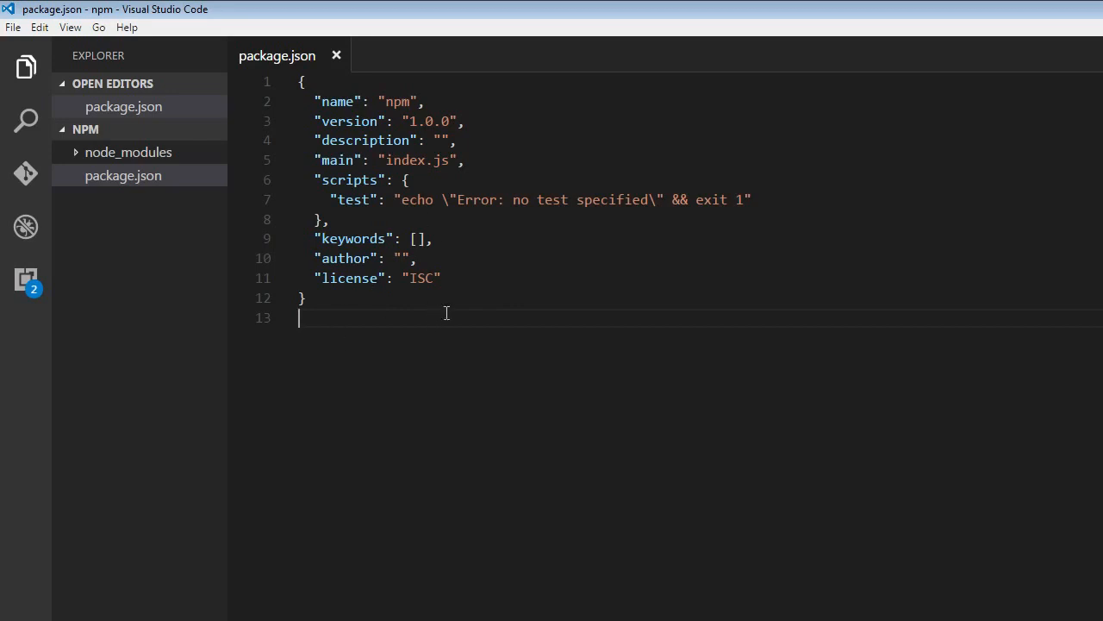
mouse_move(545, 361)
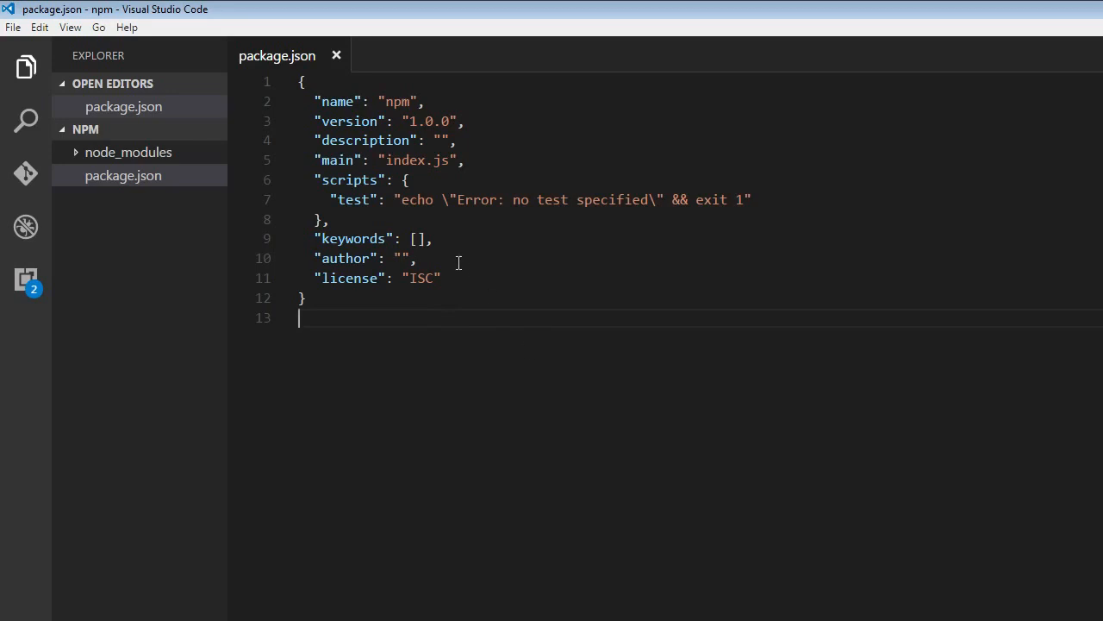
mouse_move(305, 617)
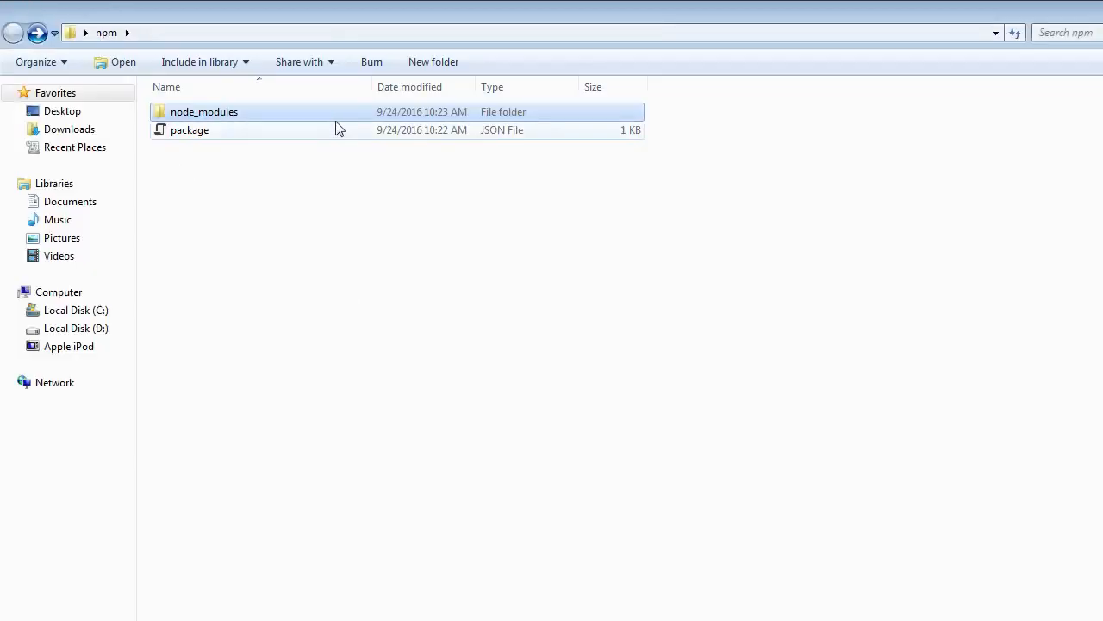
- Delete the node_modules folder and begin typing 'npm install moment --save' in the command prompt
key(Delete)
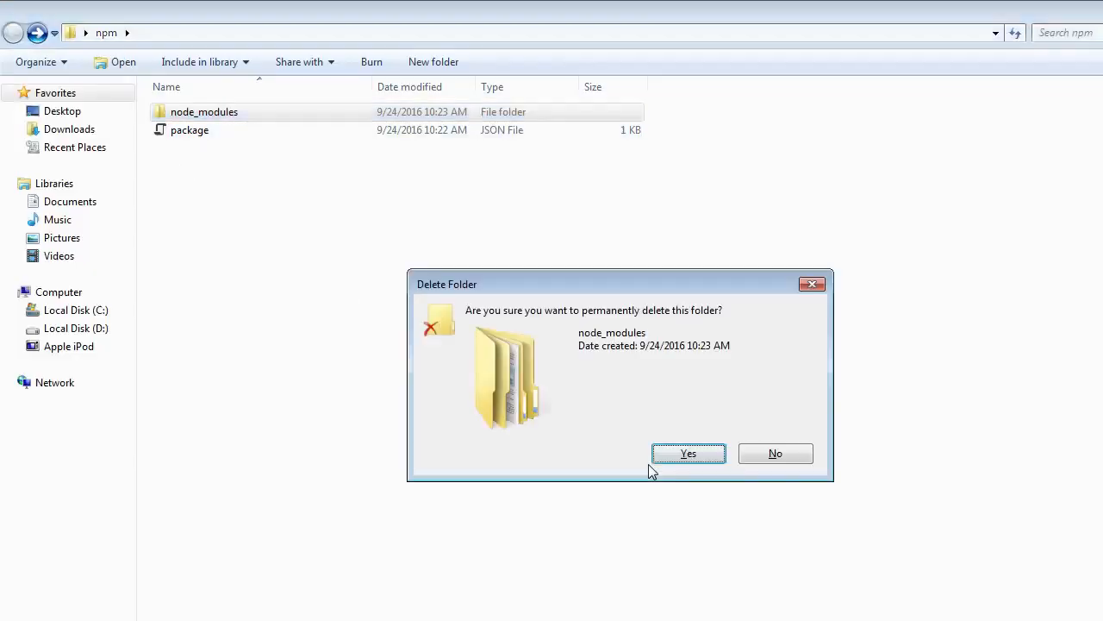
click(688, 453)
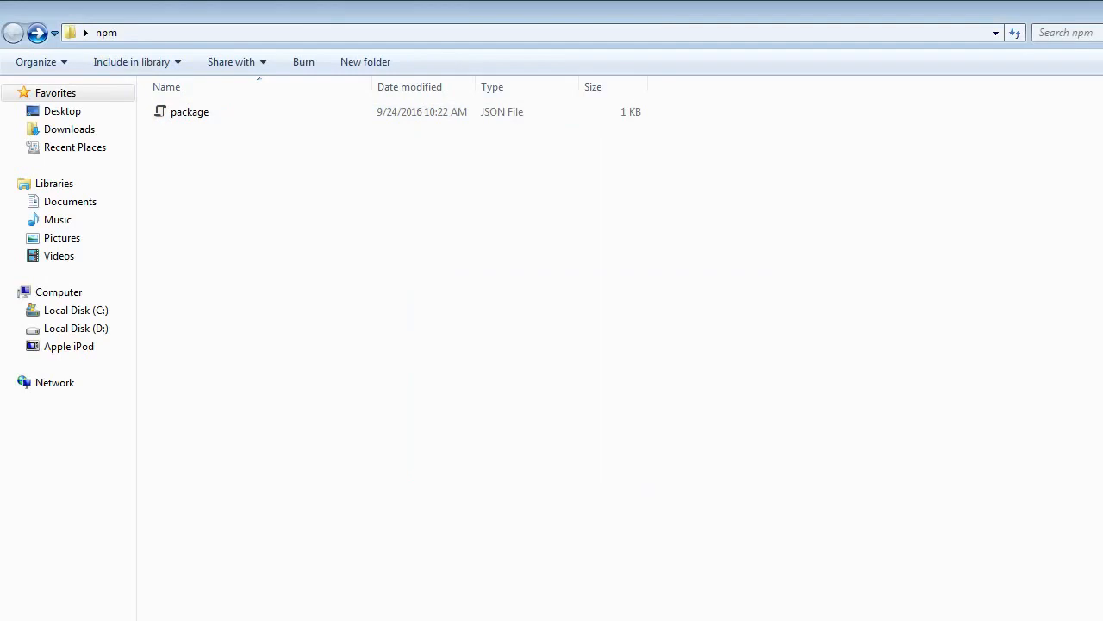
text(npm install moment --save)
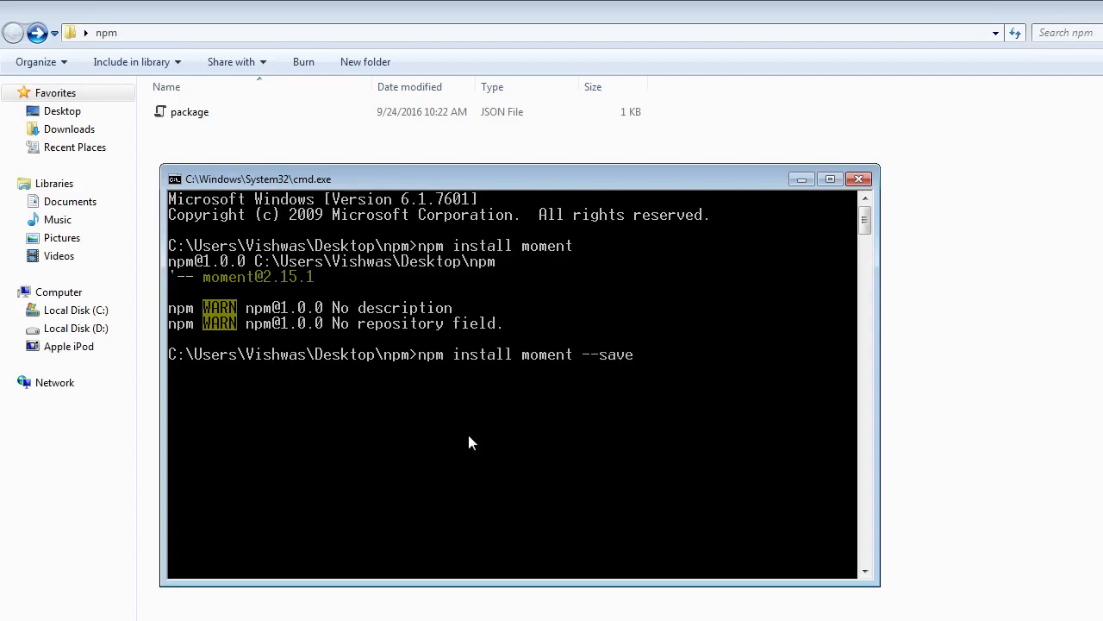
- Run 'npm install moment --save' to reinstall moment as a saved dependency
key(enter)
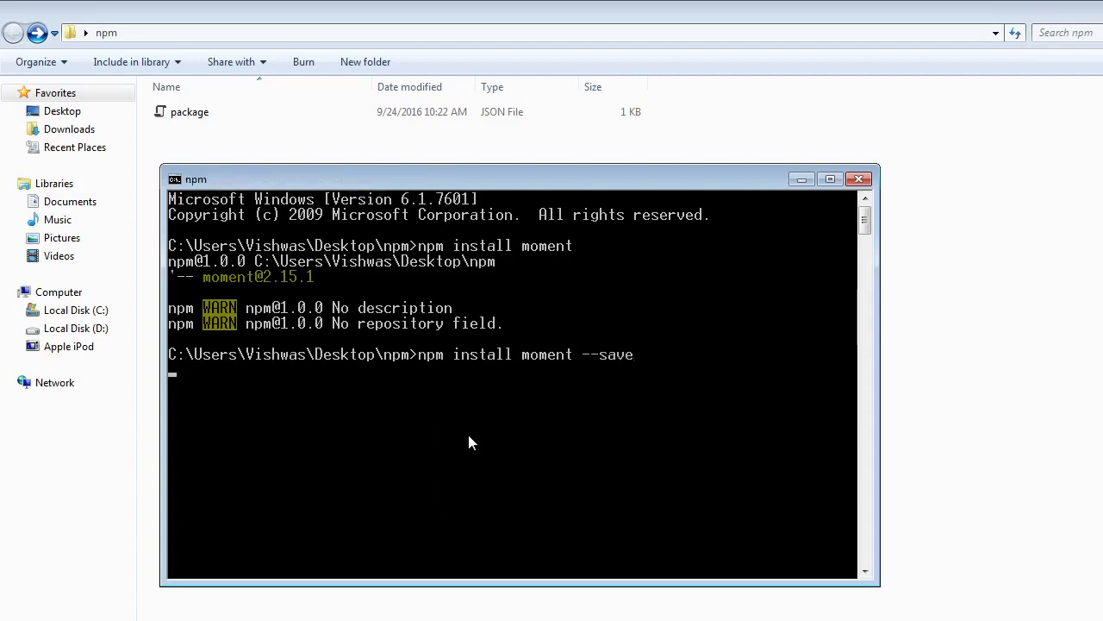
key(enter)
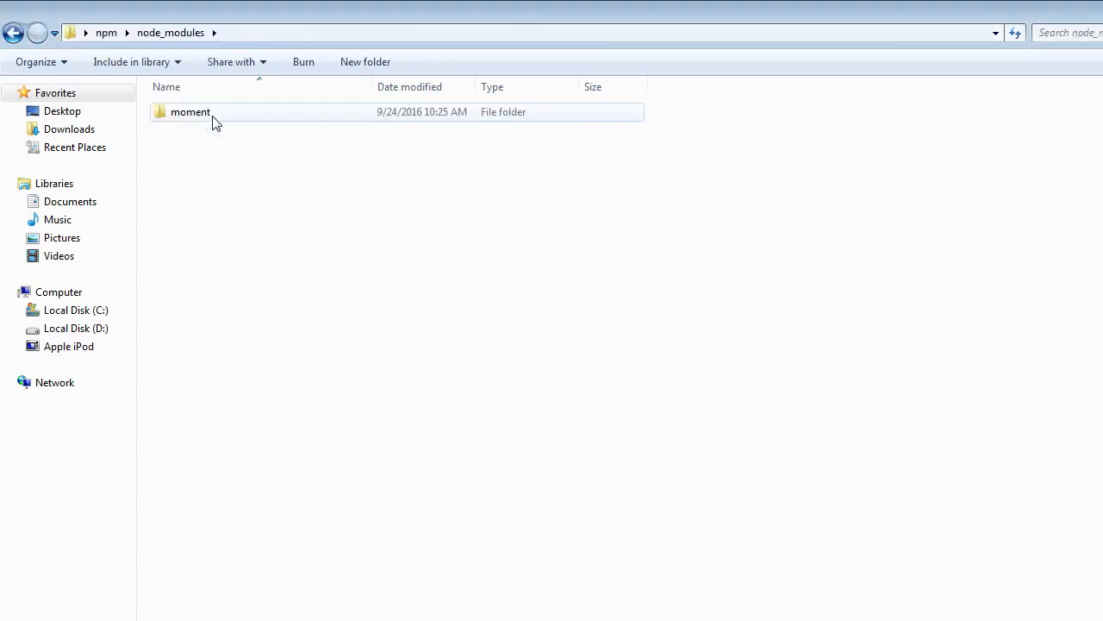
click(14, 32)
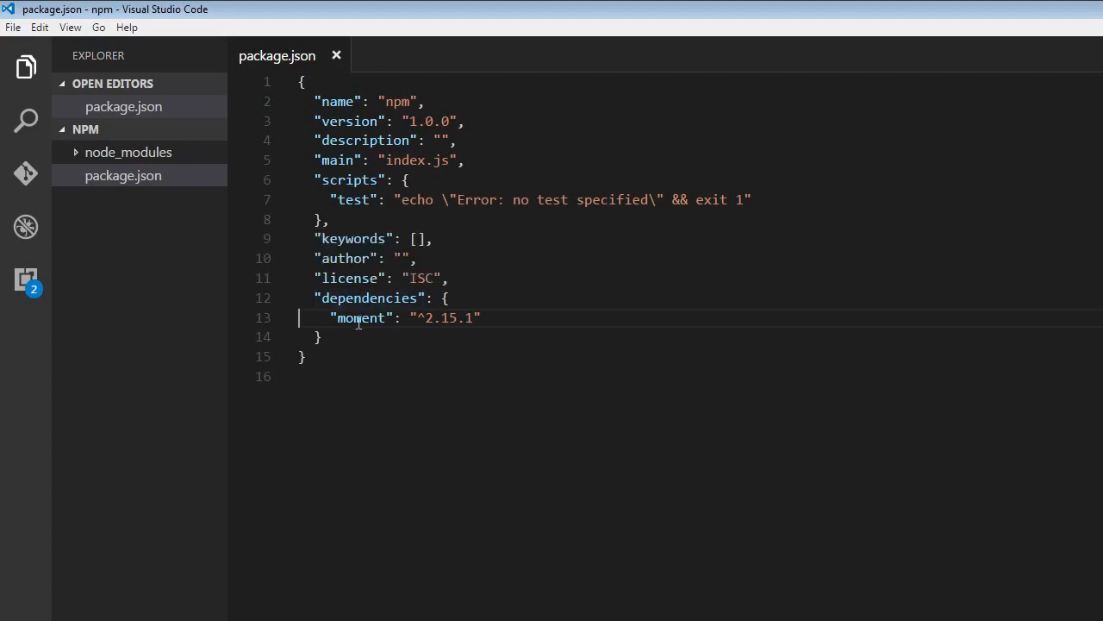
- Select the moment entry (^2.15.1) under dependencies in package.json
double_click(361, 317)
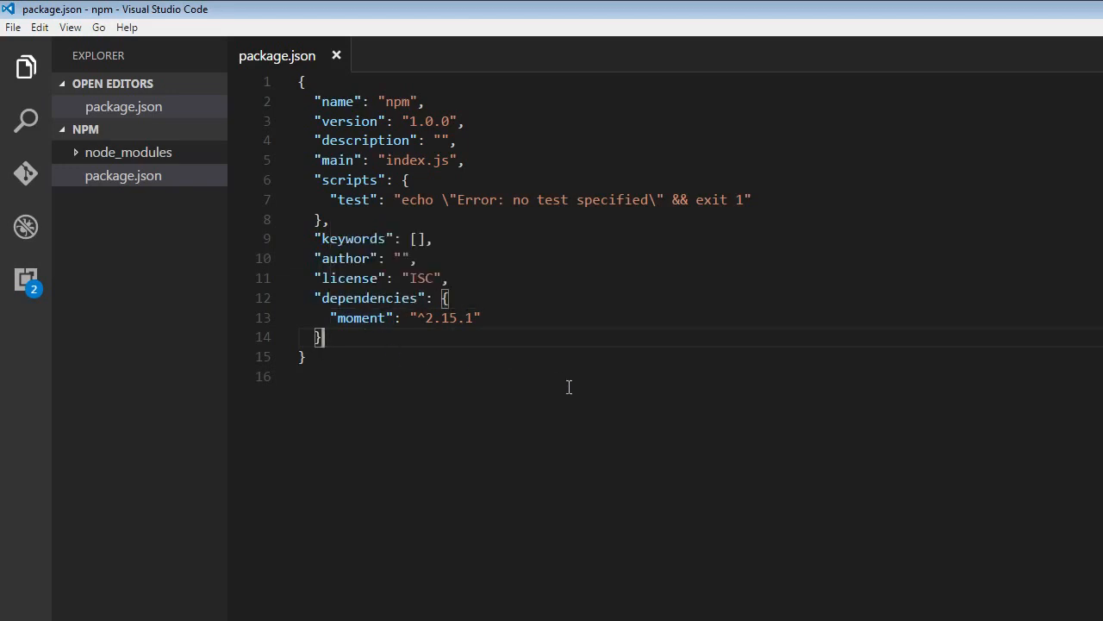
mouse_move(604, 393)
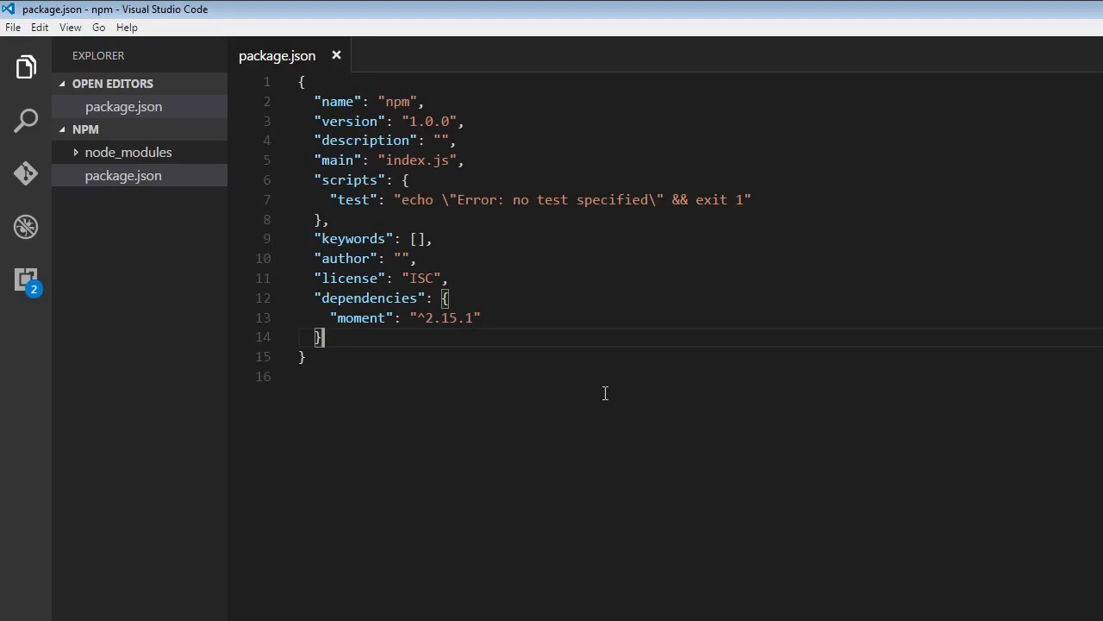
mouse_move(618, 380)
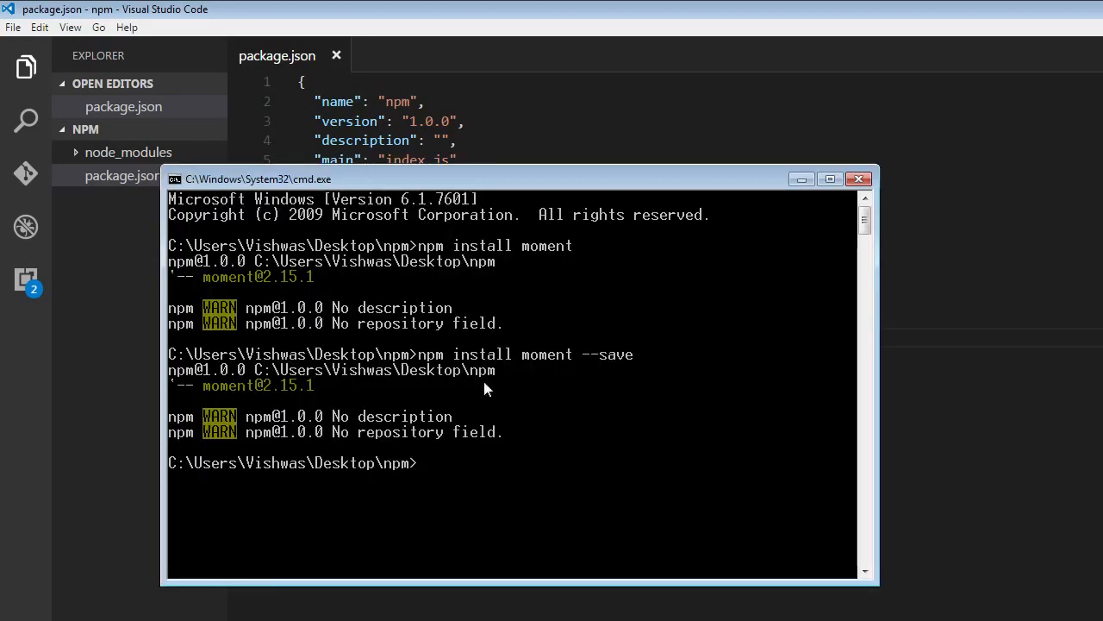
- Run 'npm install lodash --save-dev' and bring package.json back into view
text(npm insa)
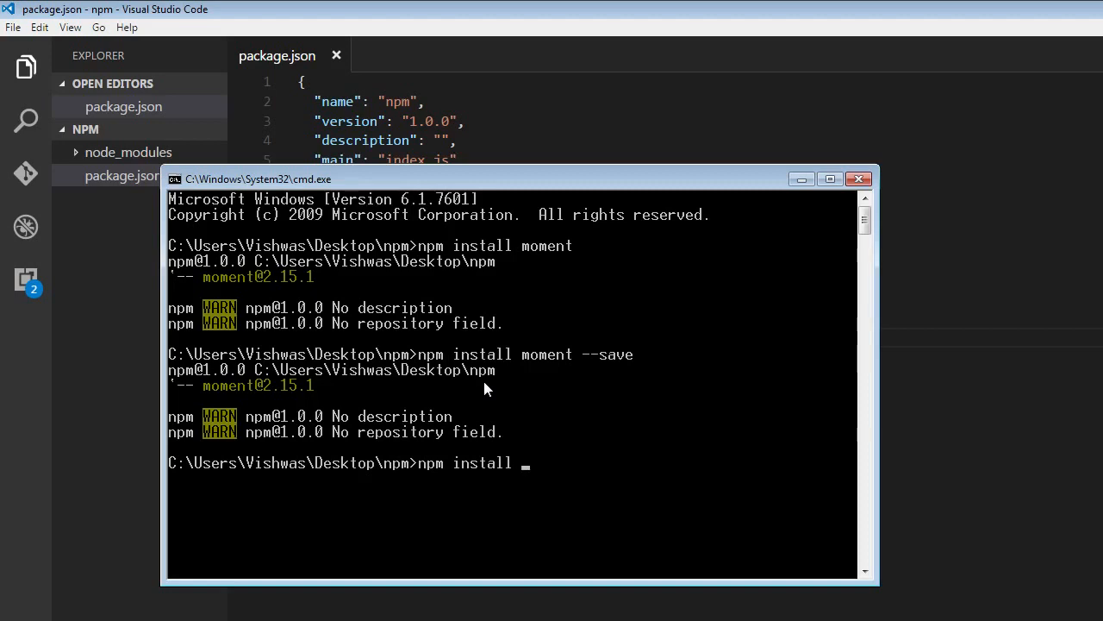
text(l)
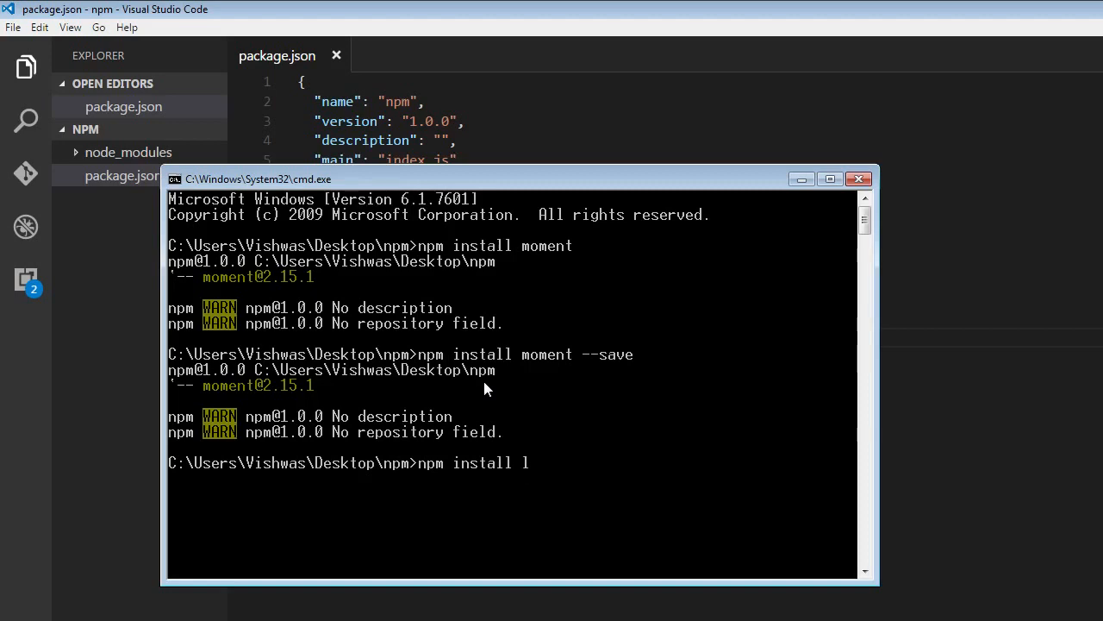
text(odash)
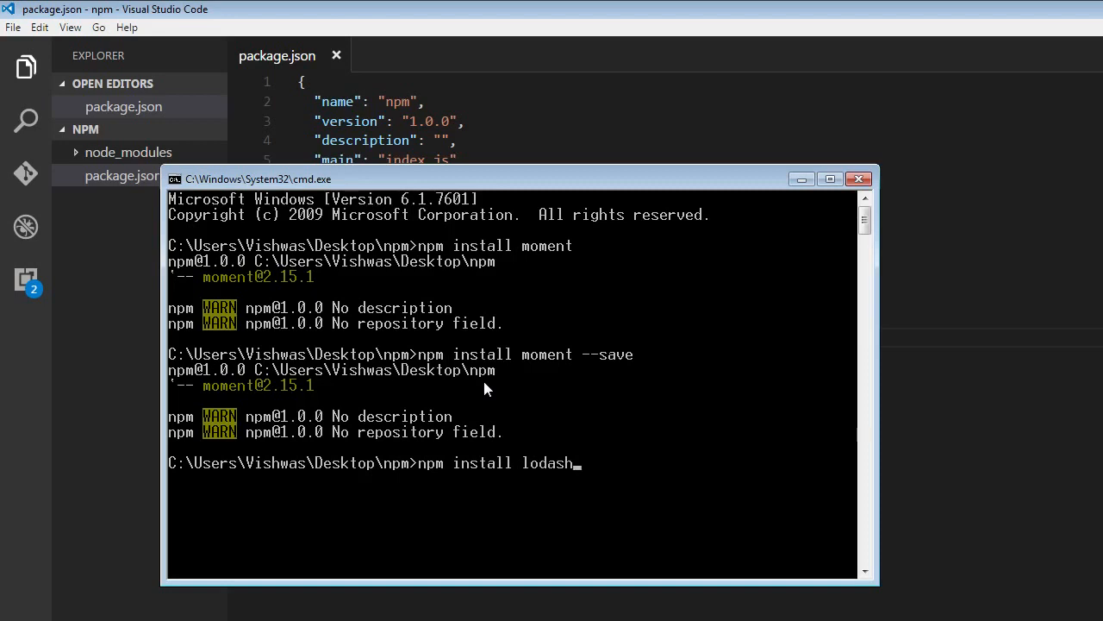
text(--save)
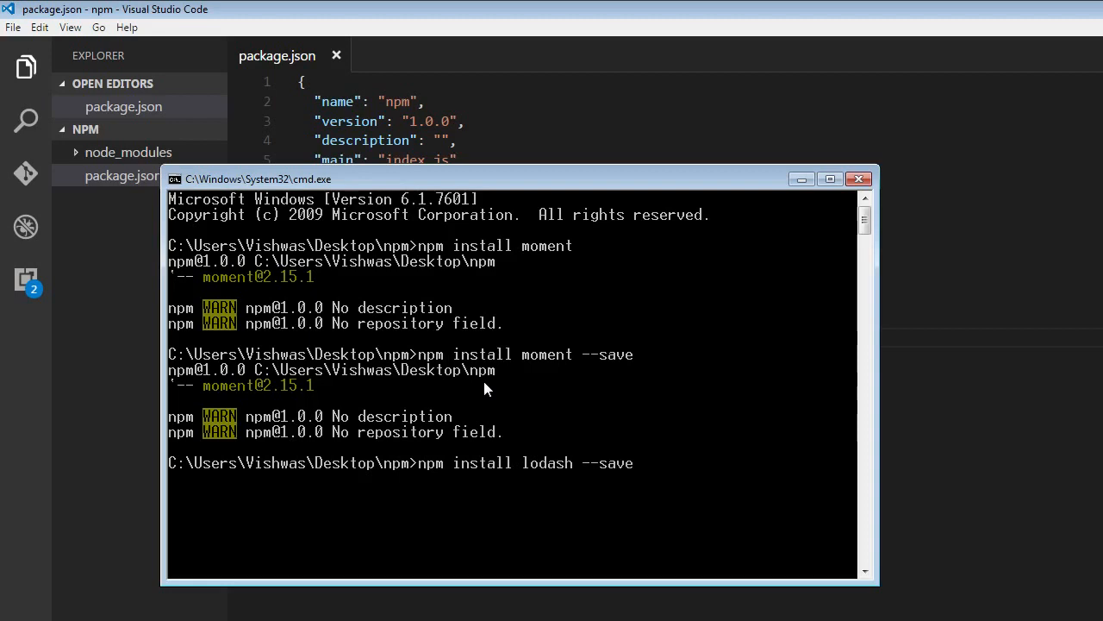
text(-dev)
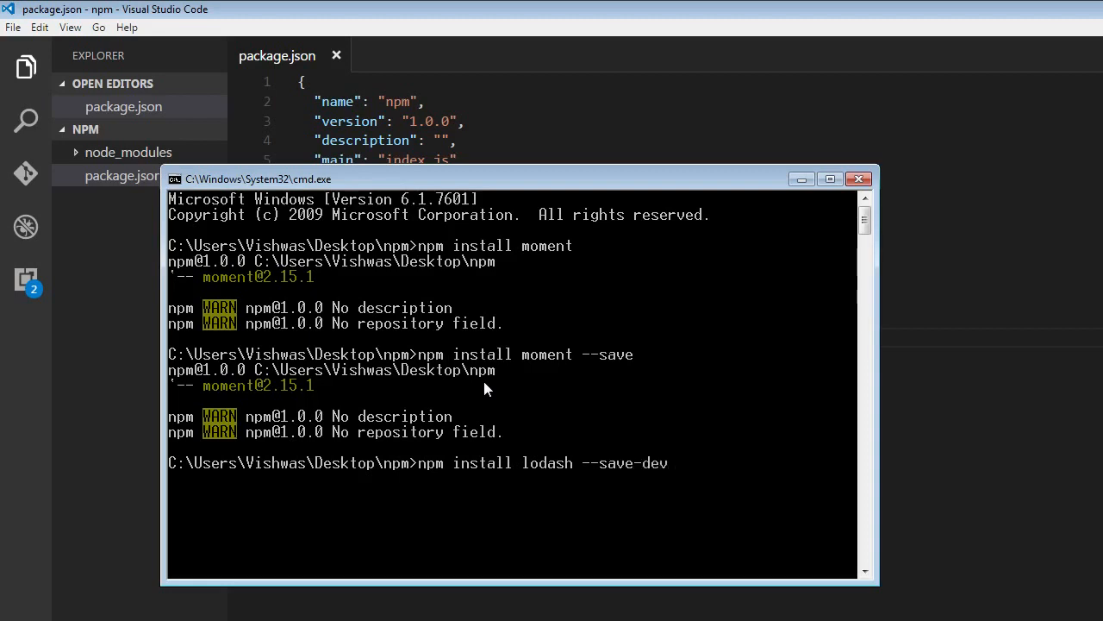
mouse_move(559, 482)
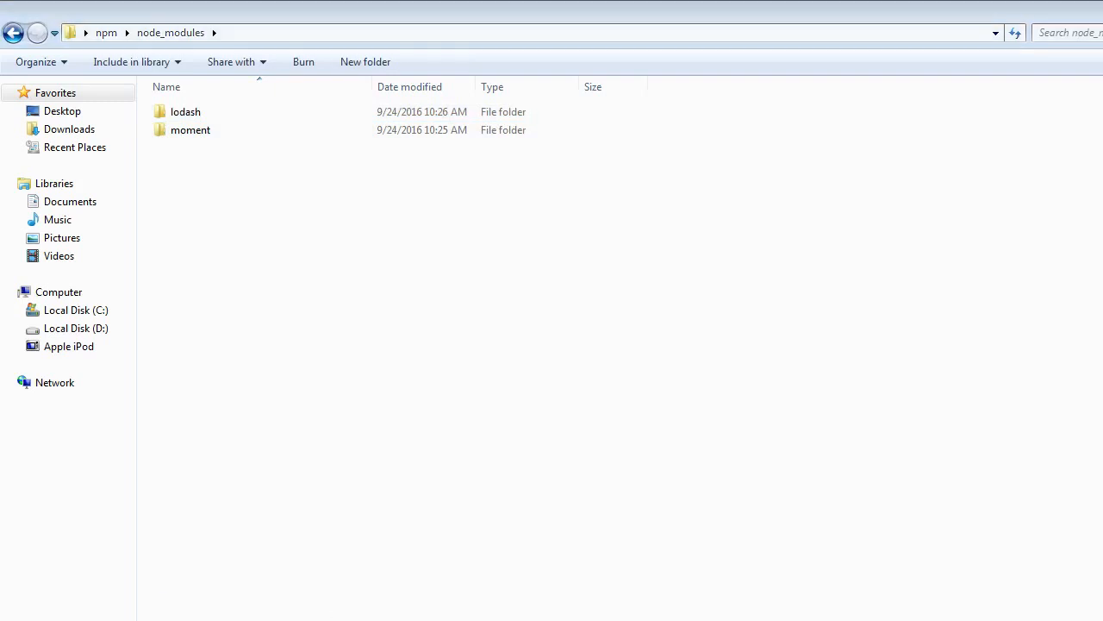
click(185, 112)
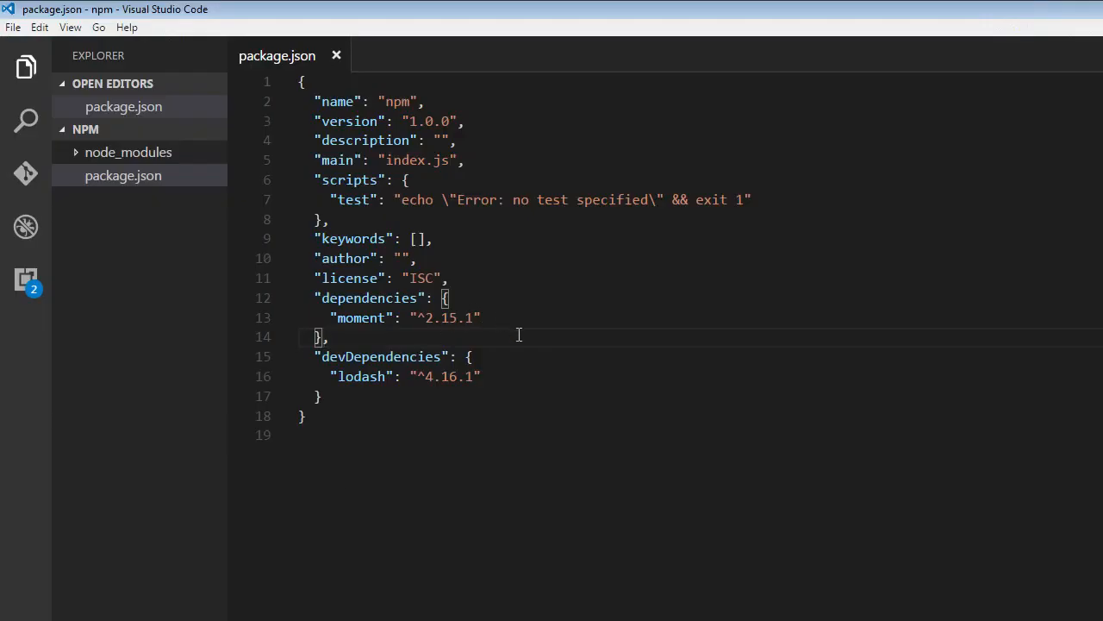
mouse_move(564, 367)
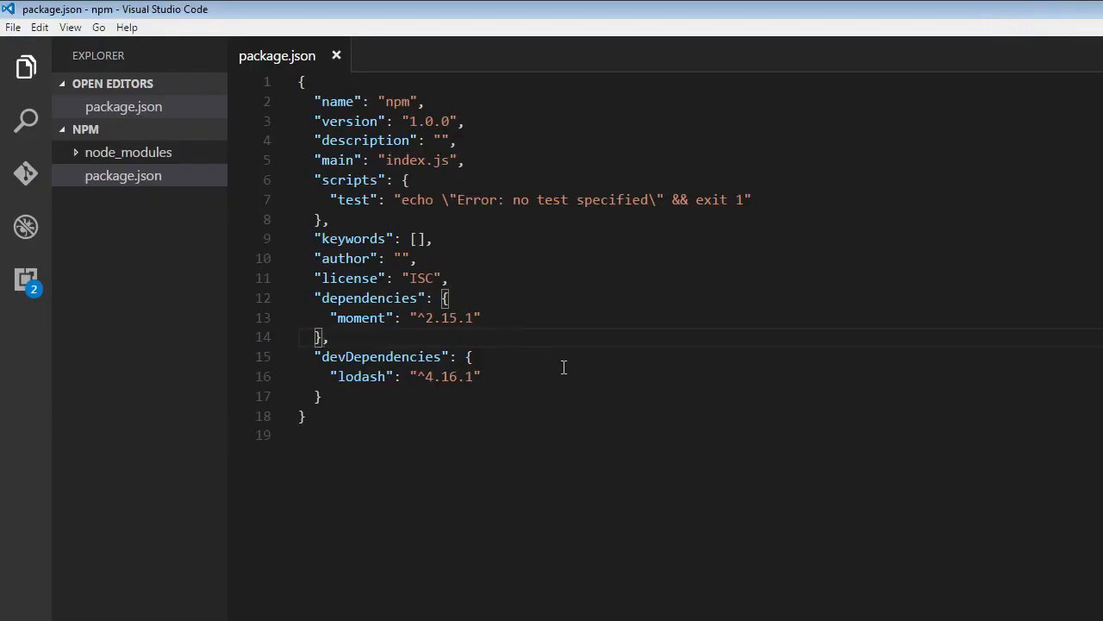
mouse_move(592, 535)
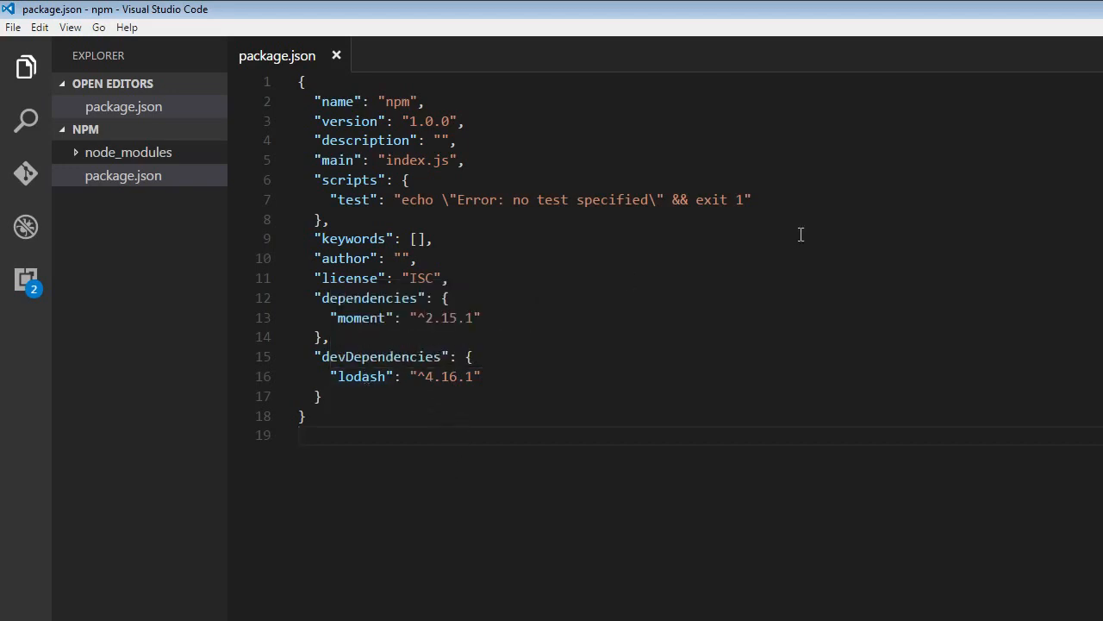
mouse_move(360, 318)
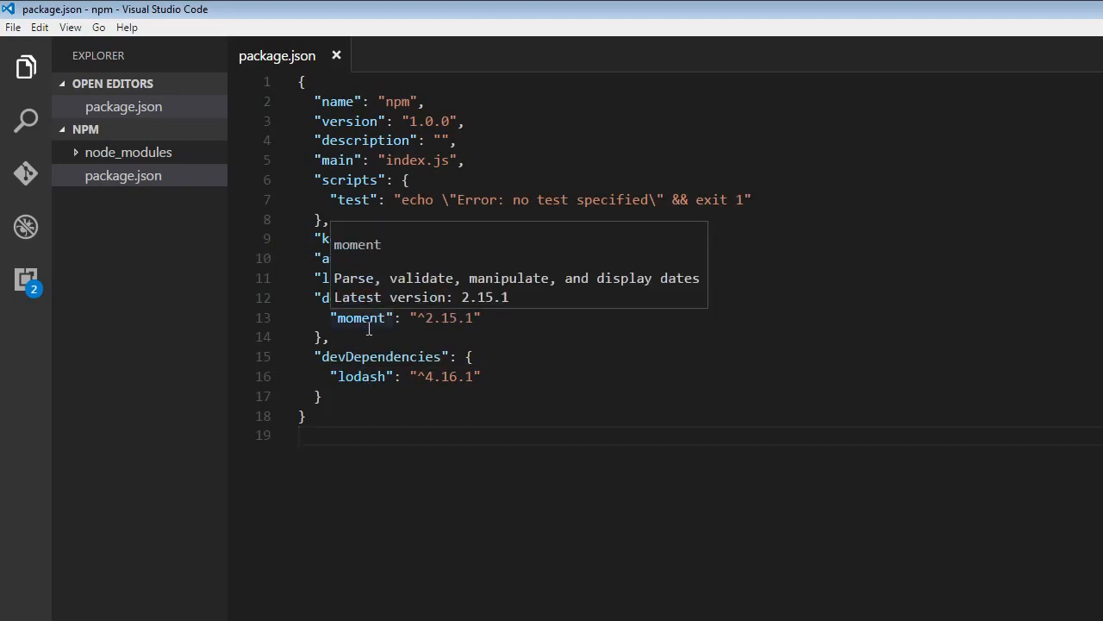
mouse_move(628, 343)
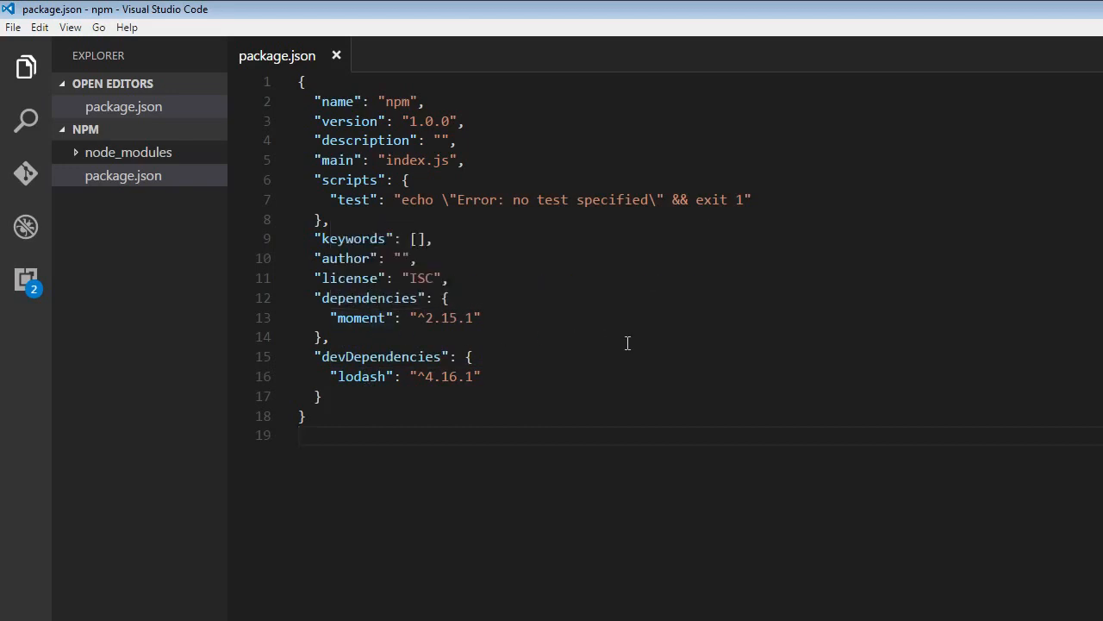